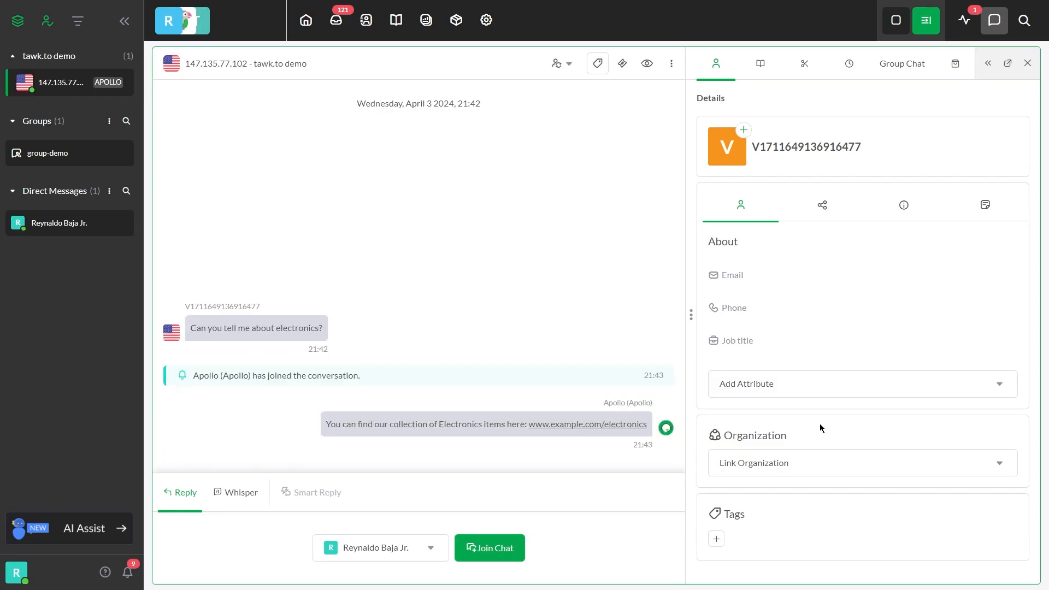
Step: Switch on the AI Assist add-on and show its Shortcuts data source
click(456, 20)
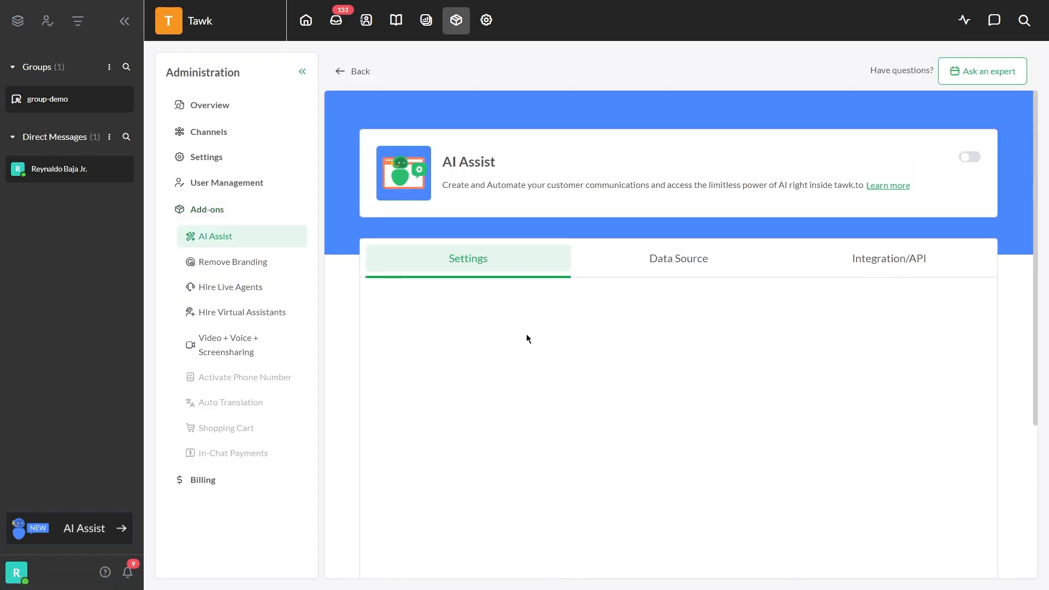
click(968, 156)
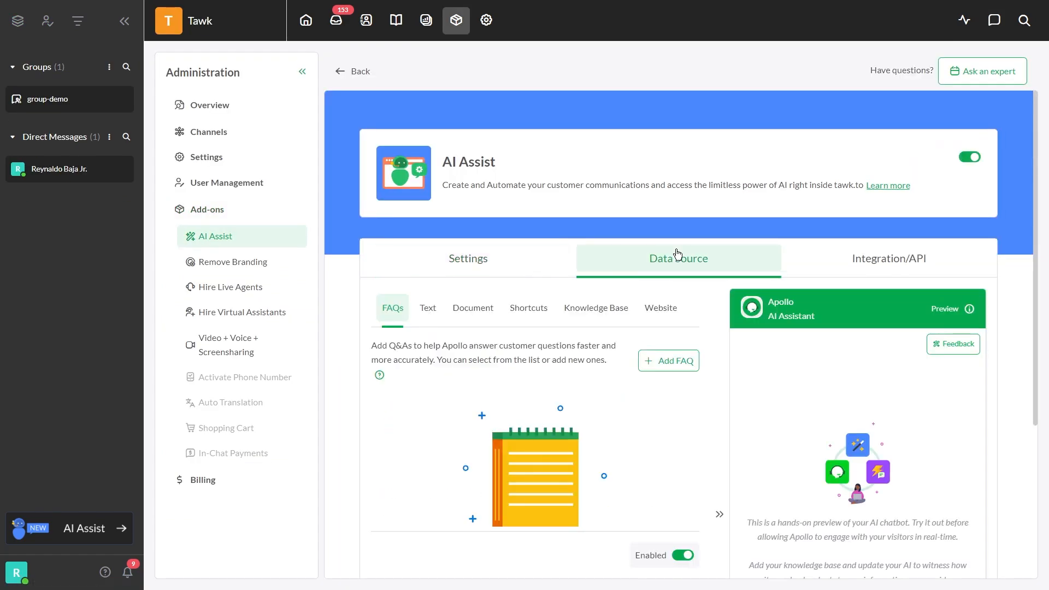
click(528, 308)
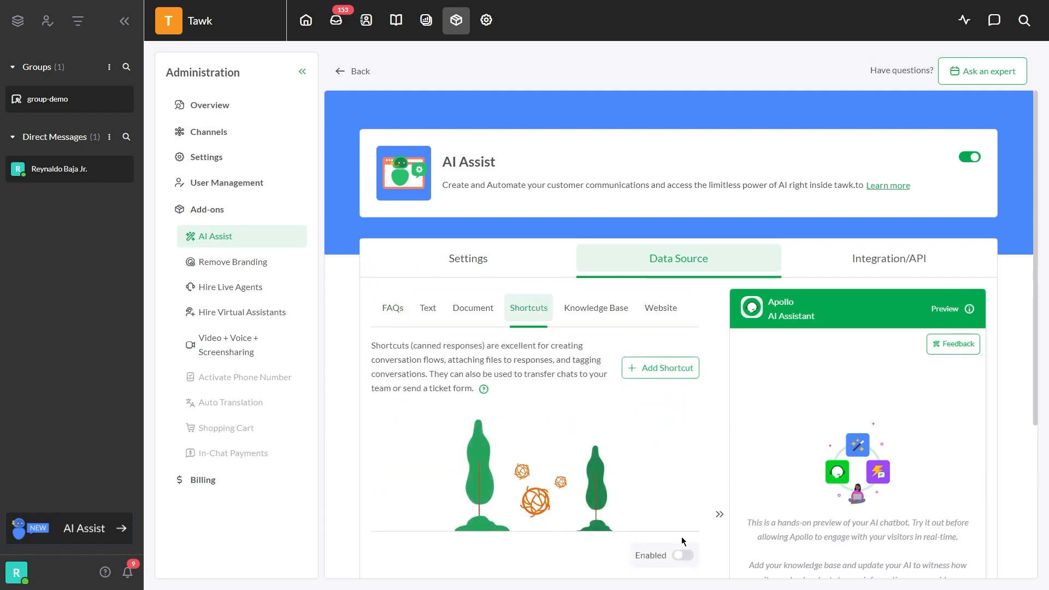
Step: Enable Shortcuts as an AI data source, save, and show the Add Shortcut choices
click(682, 555)
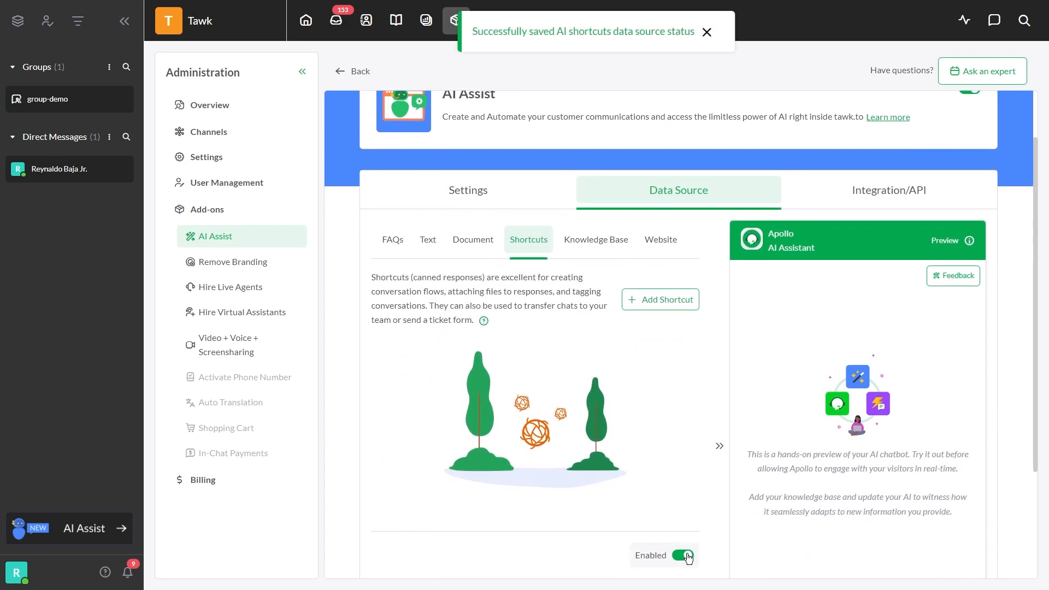
scroll(down, 3)
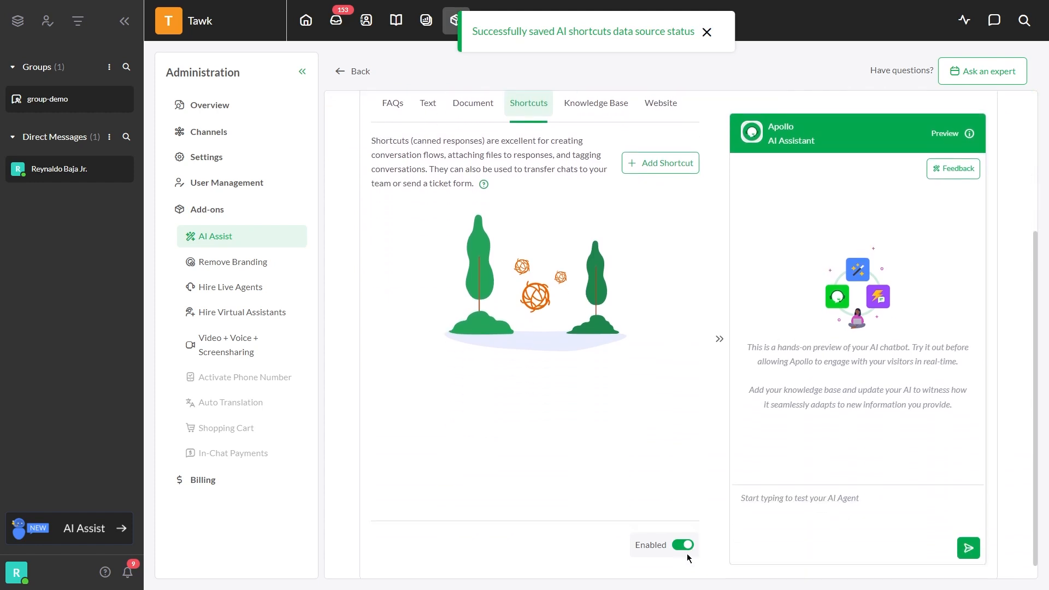
click(707, 32)
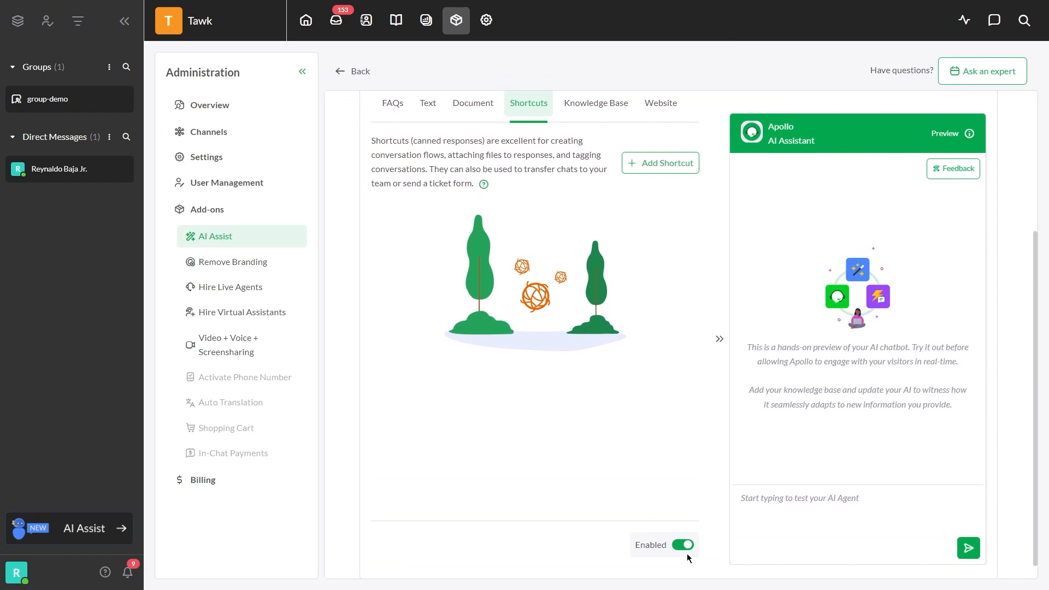
click(659, 162)
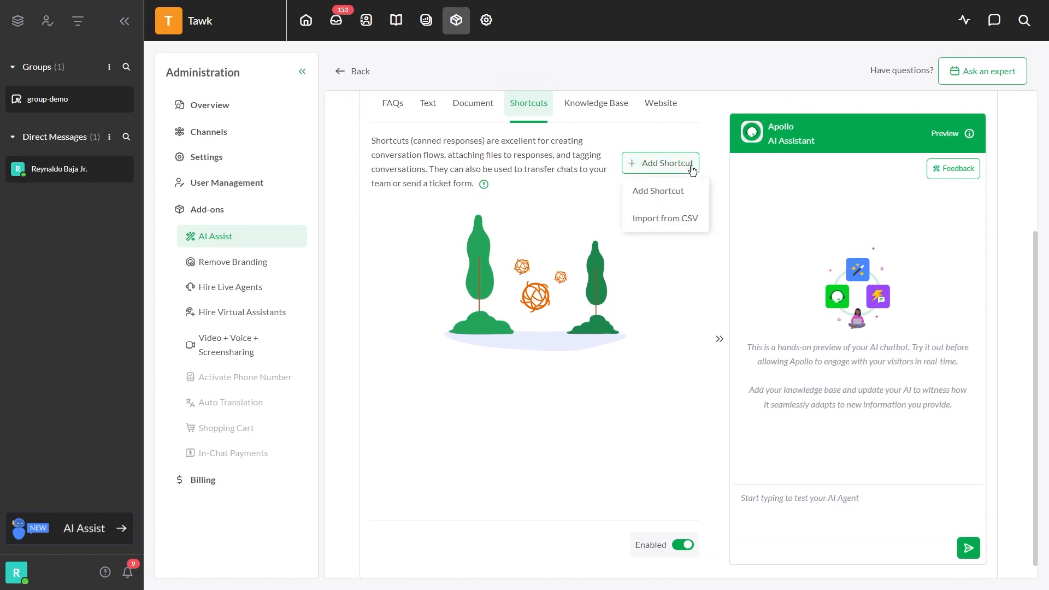
Step: Save a 'Welcome-shortcut' replying 'Hello. How can I assist you today?'
click(657, 190)
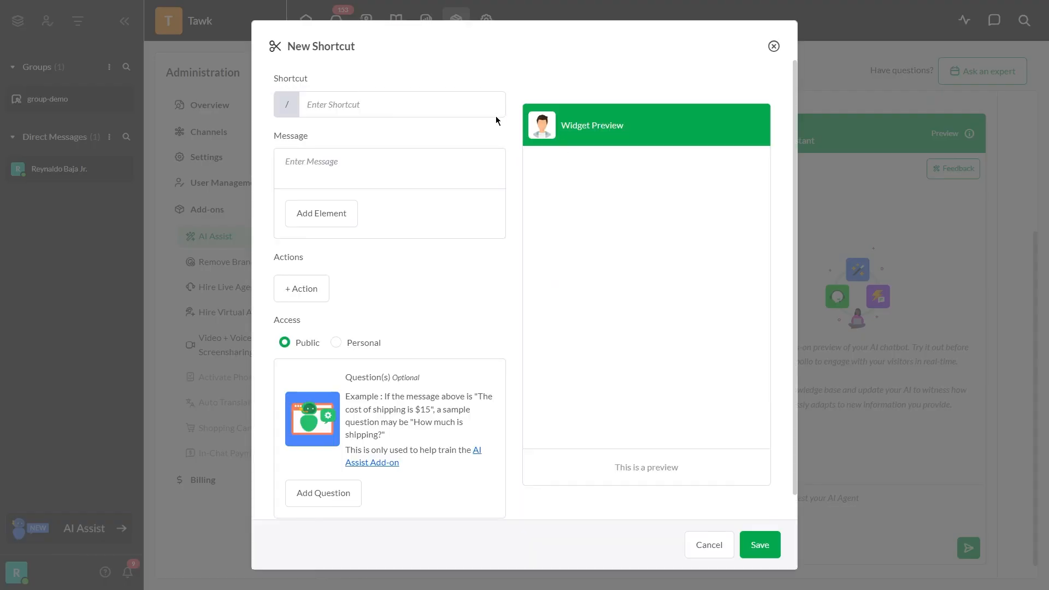
text(Welcome-short)
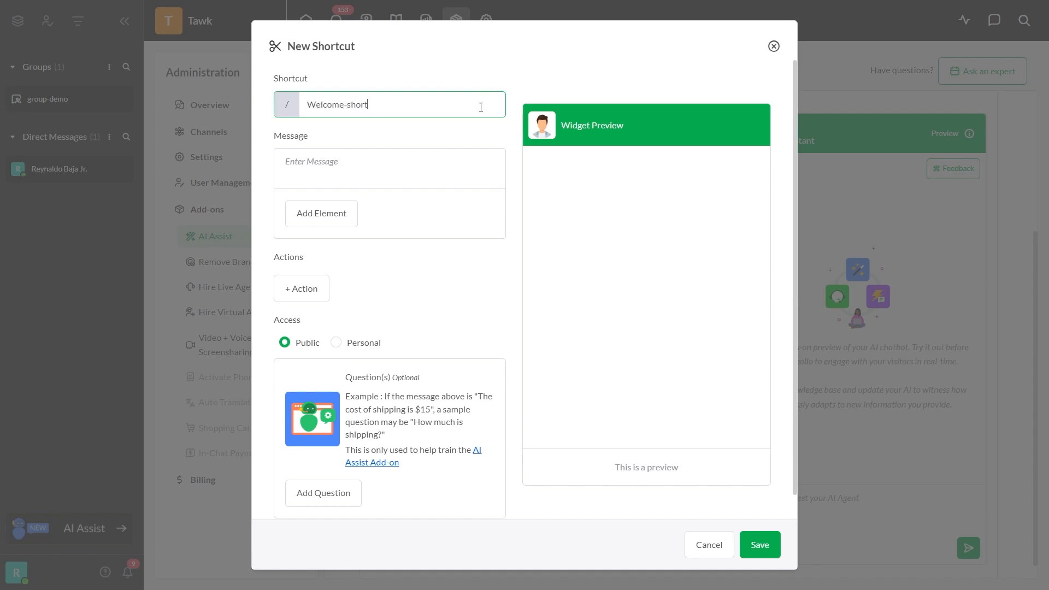
text(cut)
click(389, 168)
text(Hello. How can I assist)
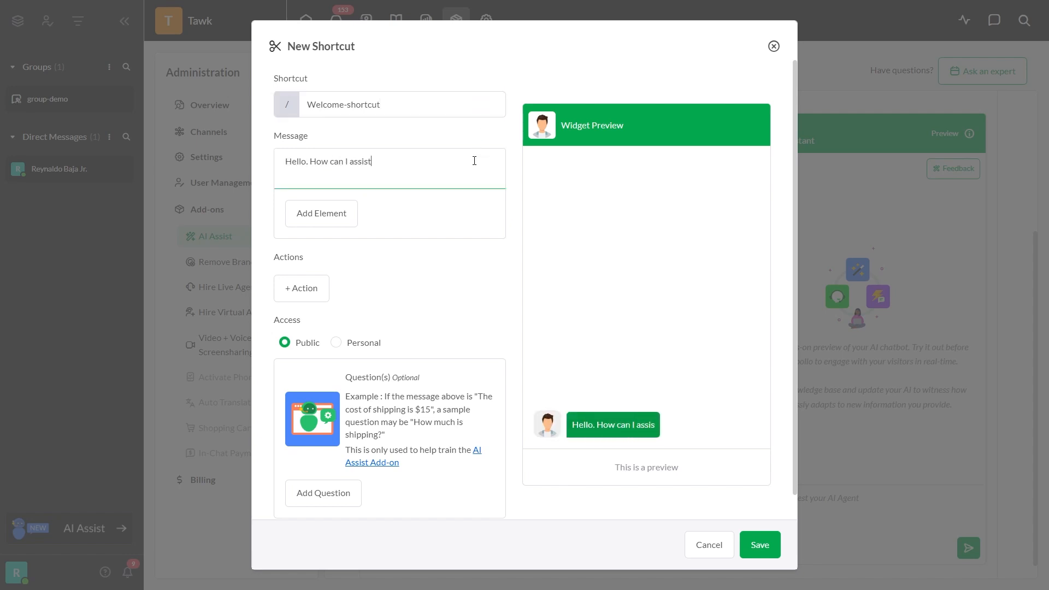
text(you today?)
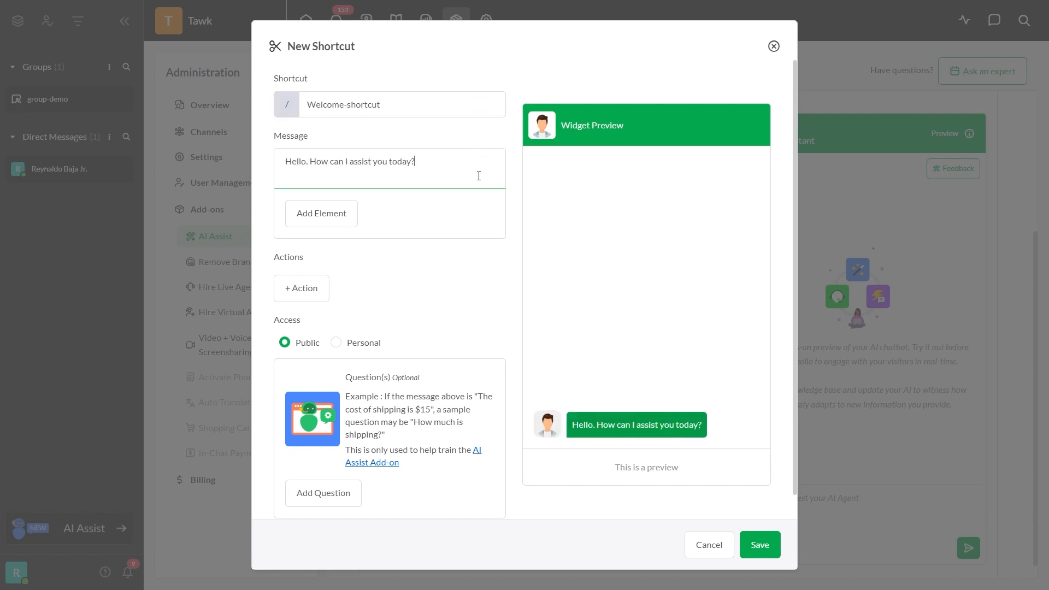
click(758, 545)
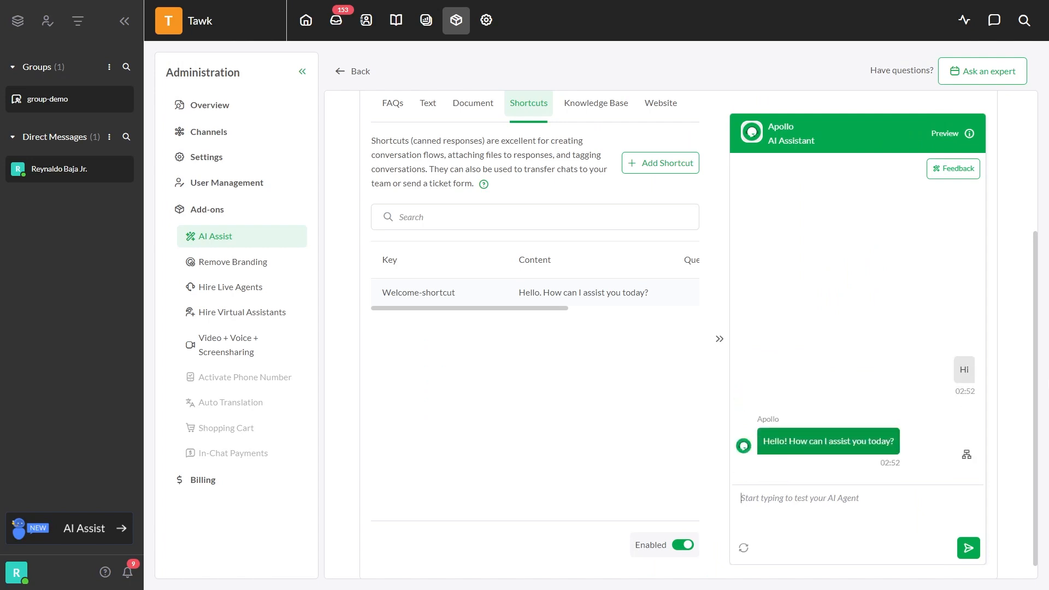
Step: Save 'callback-shortcut' with a business-day reply message, a Ticket Form element and question 'Can I get a callback?'
click(660, 163)
text(Please fill out the form below and one of our represent)
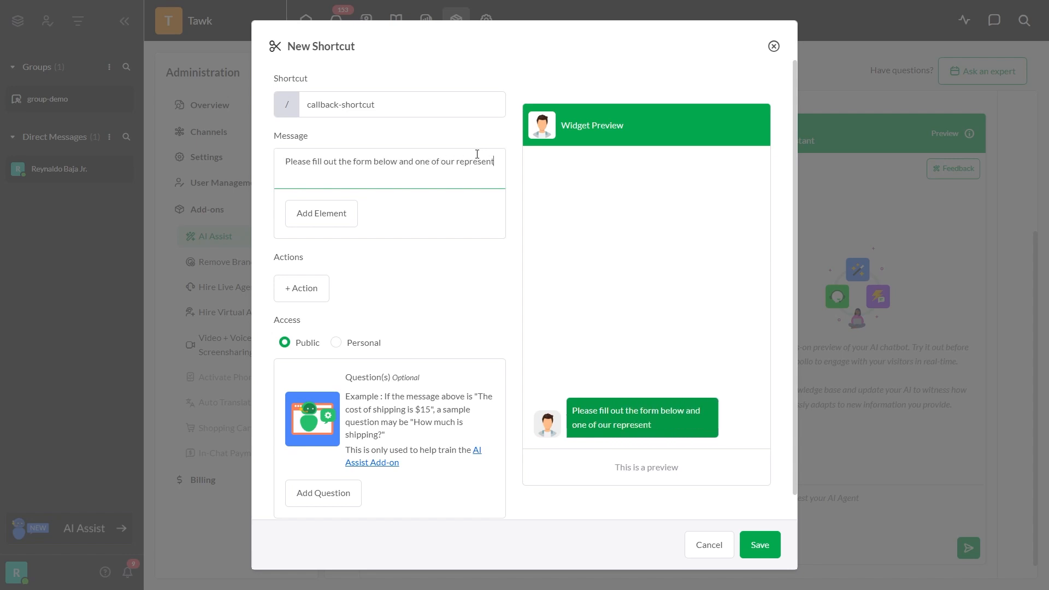
text(atives will get back to you within a business)
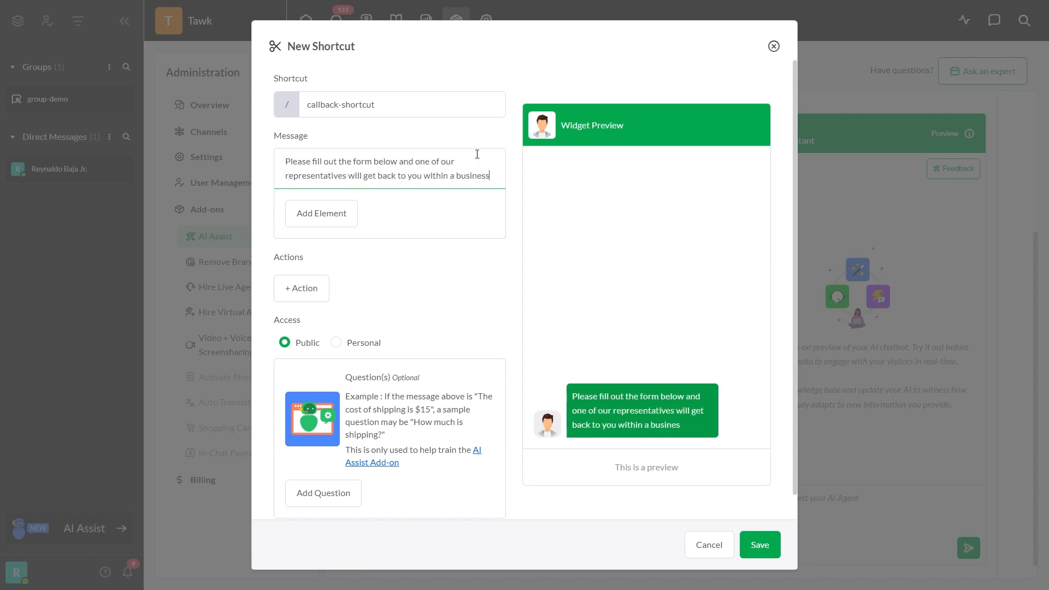
click(321, 227)
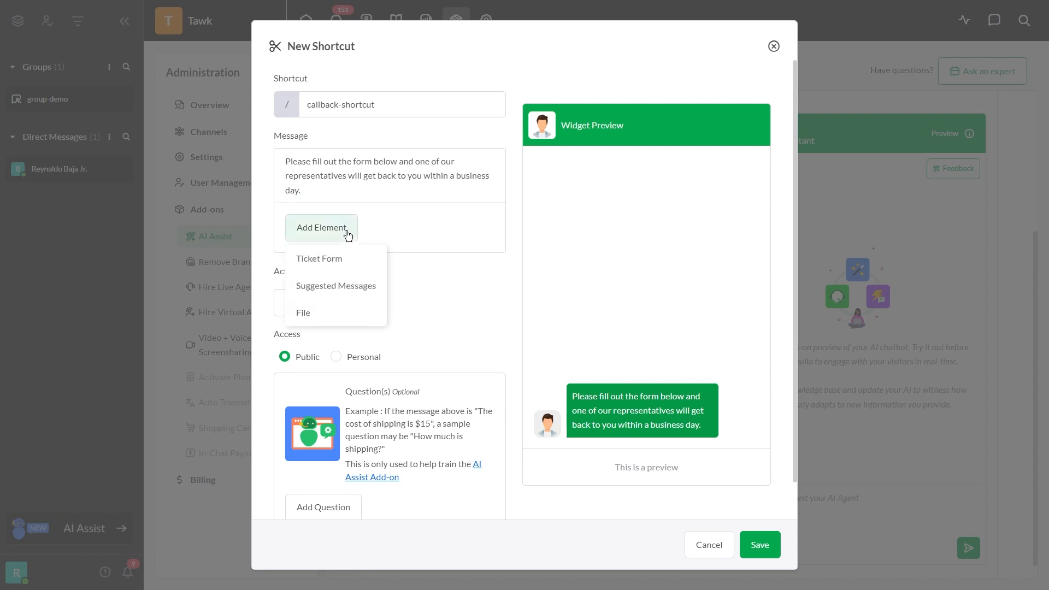
click(319, 258)
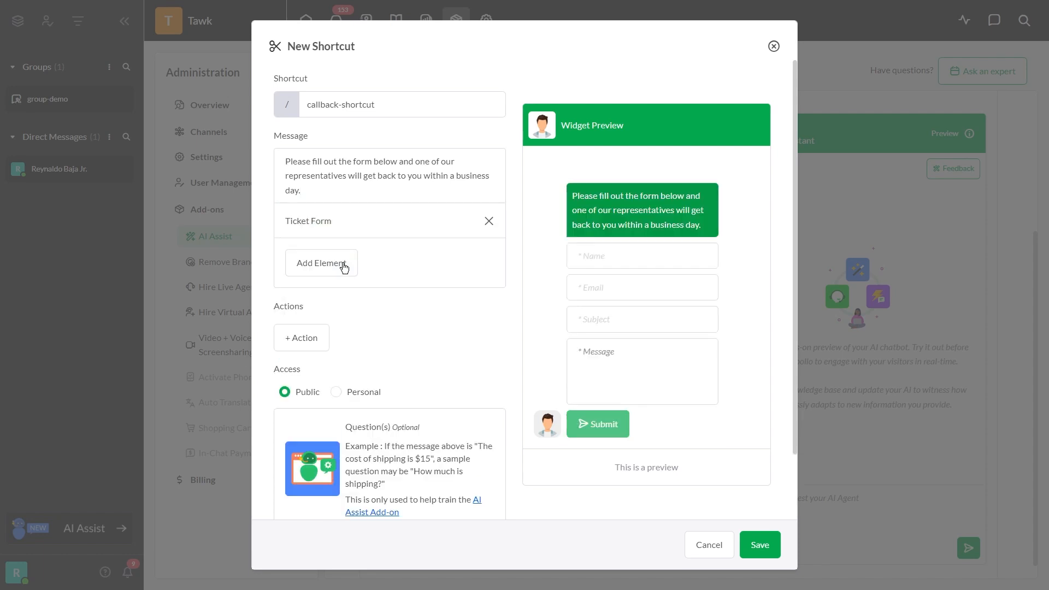
scroll(down, 3)
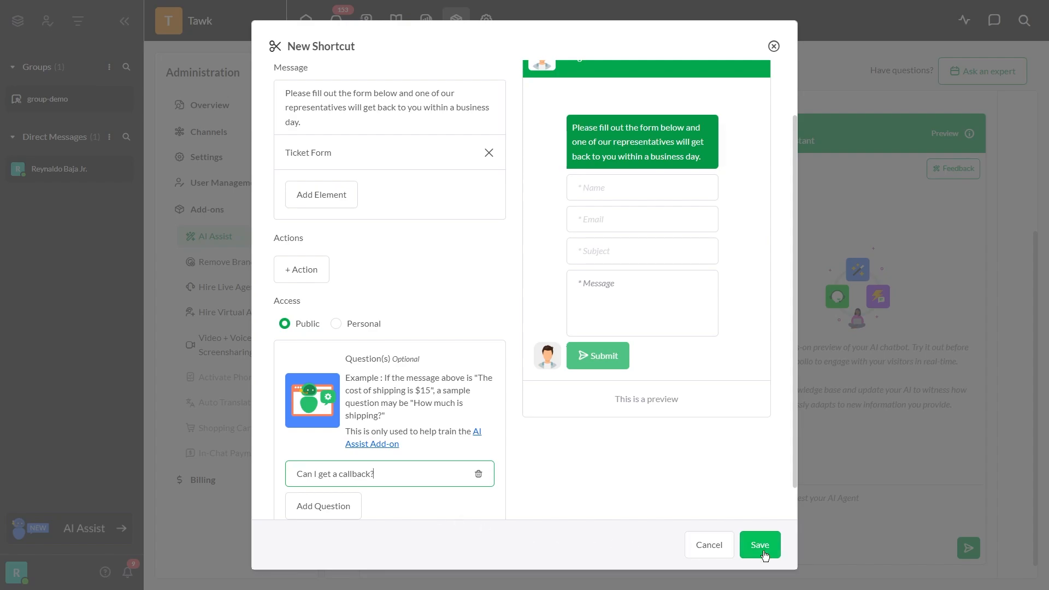
click(758, 544)
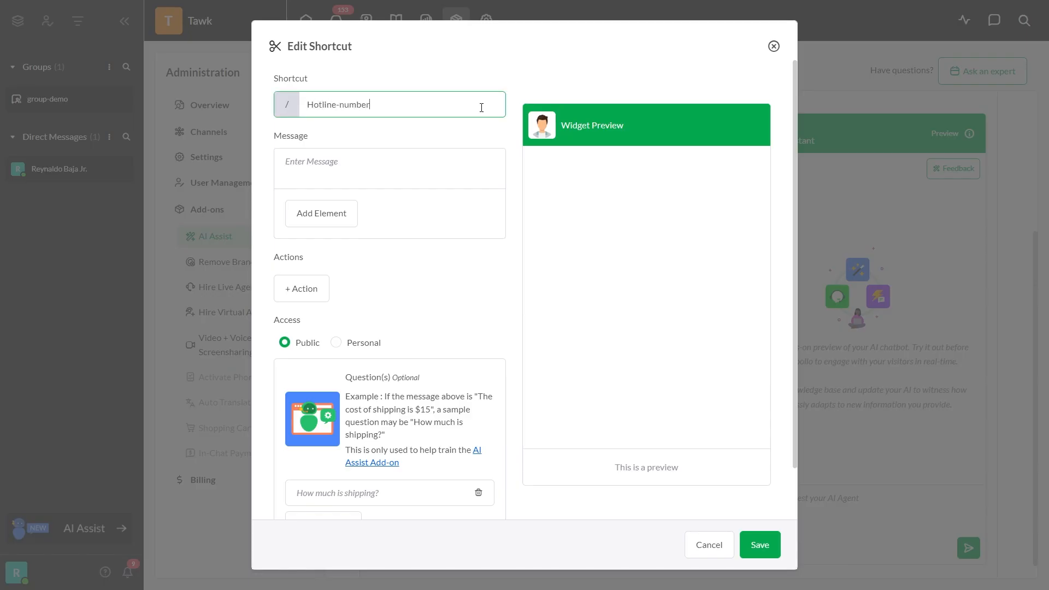
Step: Save 'Hotline-number' replying 'Yes, you can reach us at 123 456 789' and test 'Can I get a callback?' in preview
text(Yes, you can reach us at 123 456 789)
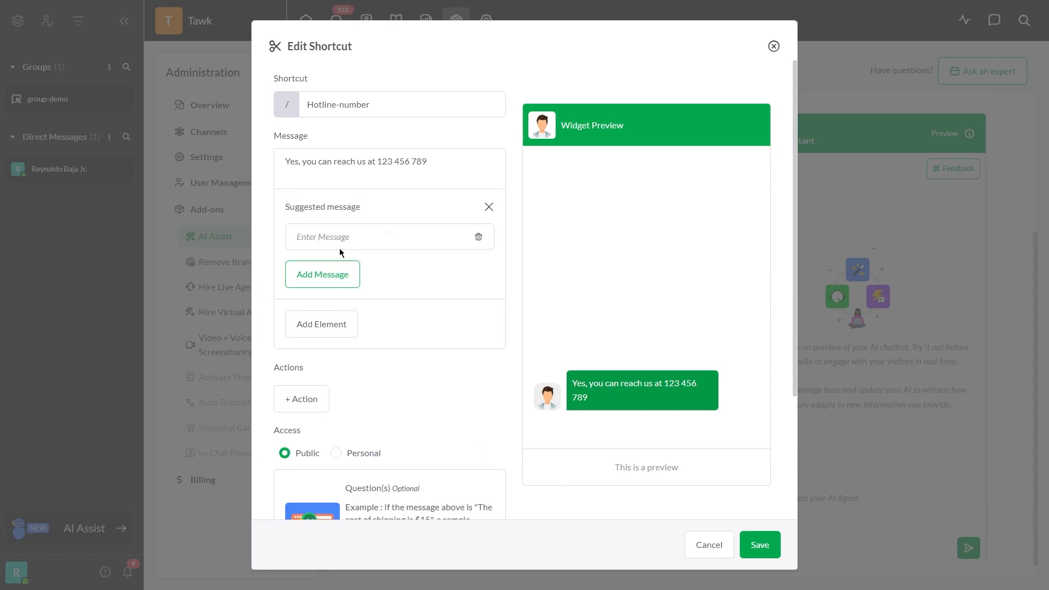
text(Can I get a callback?)
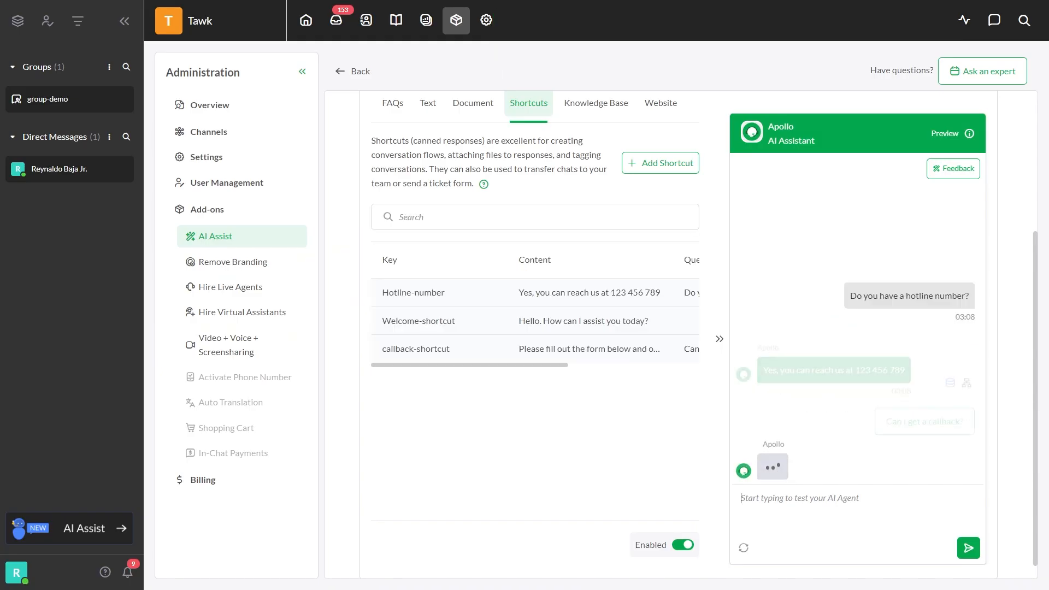
Step: Save 'Branch-locations' with a branch-locations message and Branch Locations.csv attached as a File element
click(660, 162)
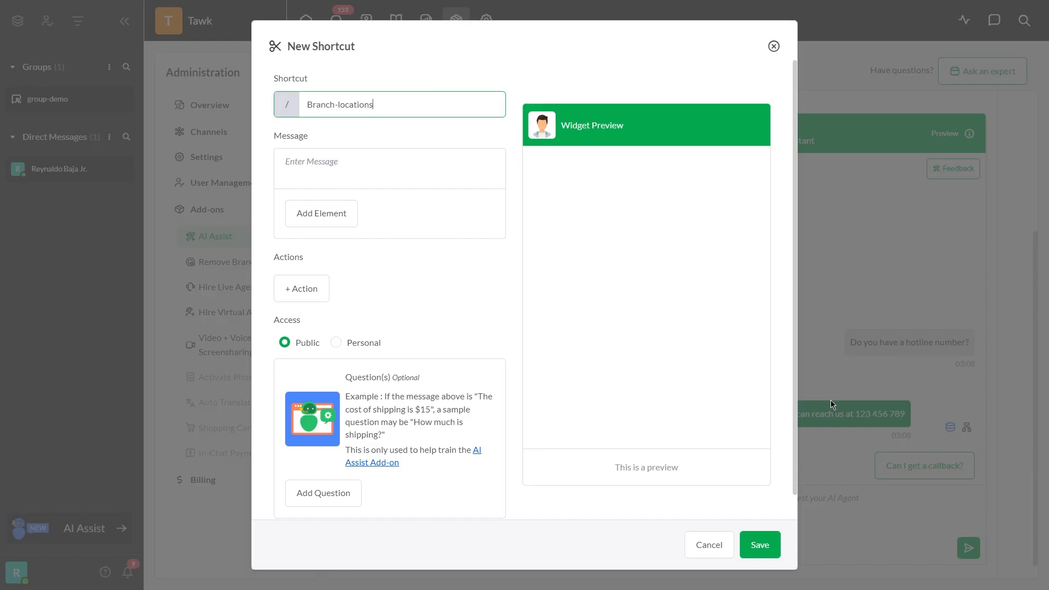
text(Here's a file that contains all of our)
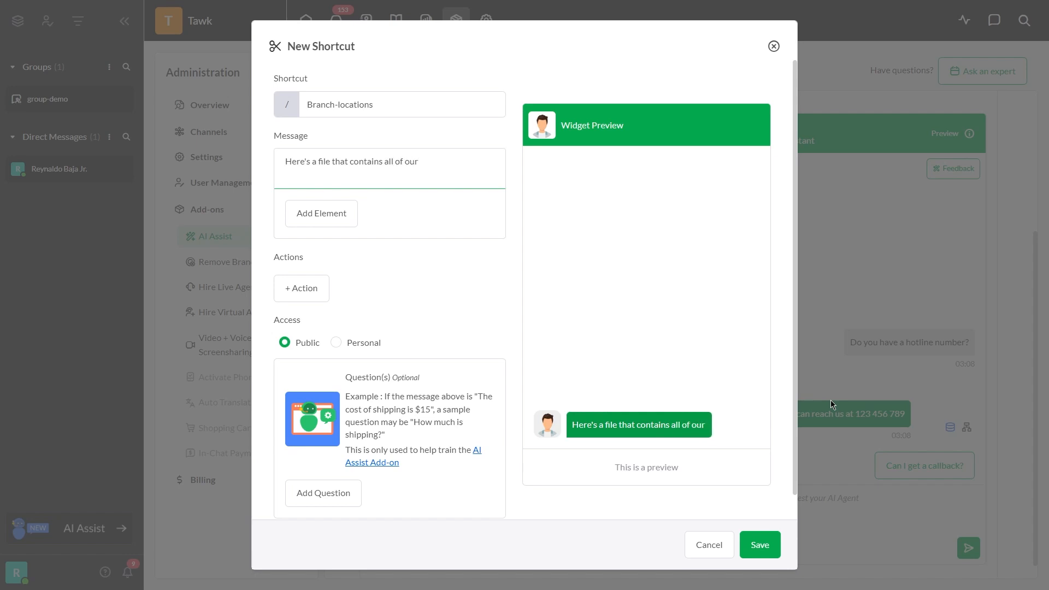
text(branch locations)
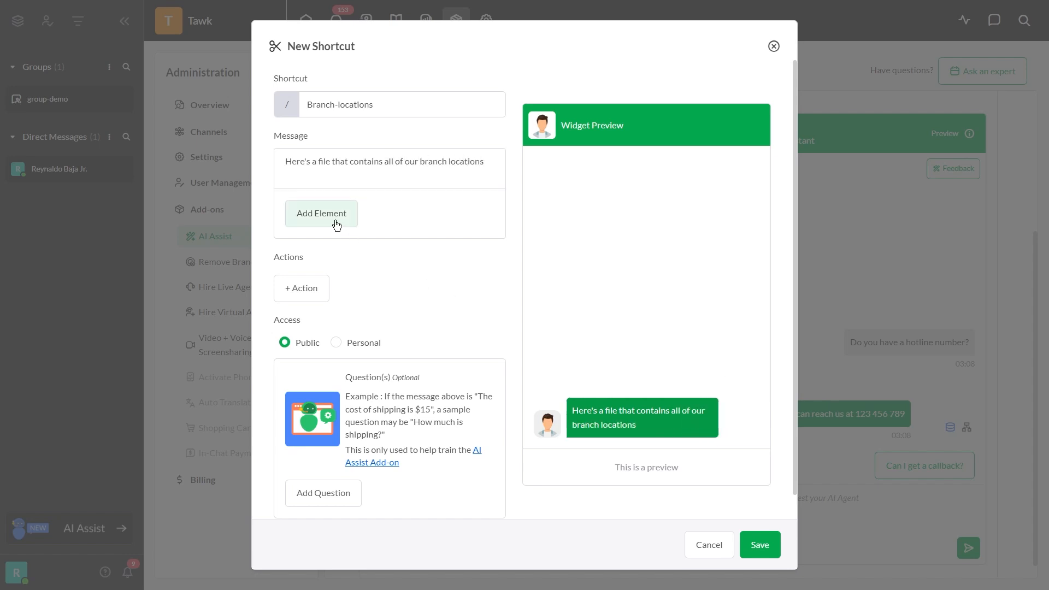
click(322, 213)
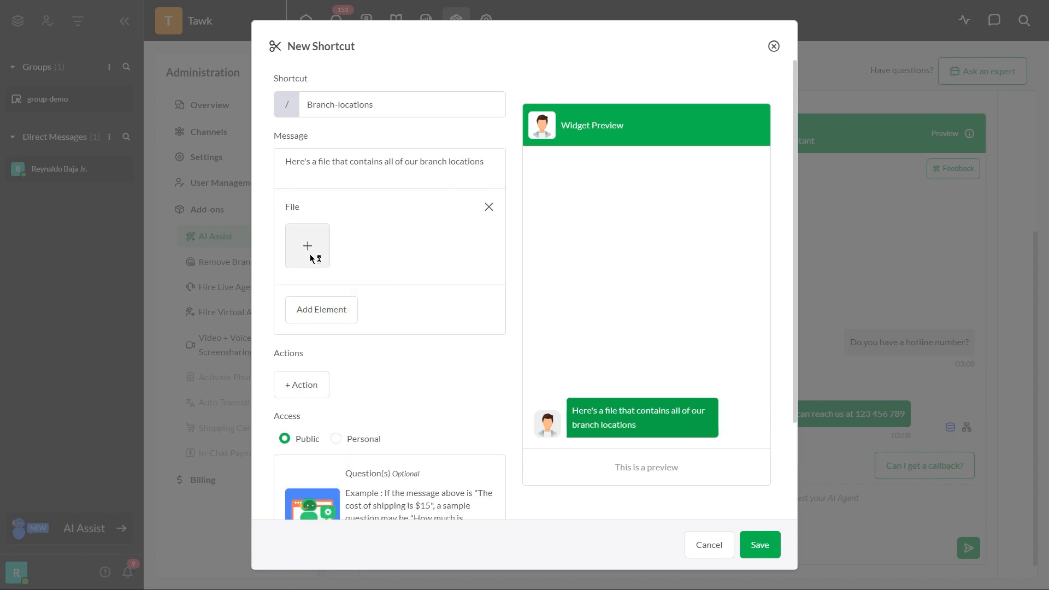
click(307, 245)
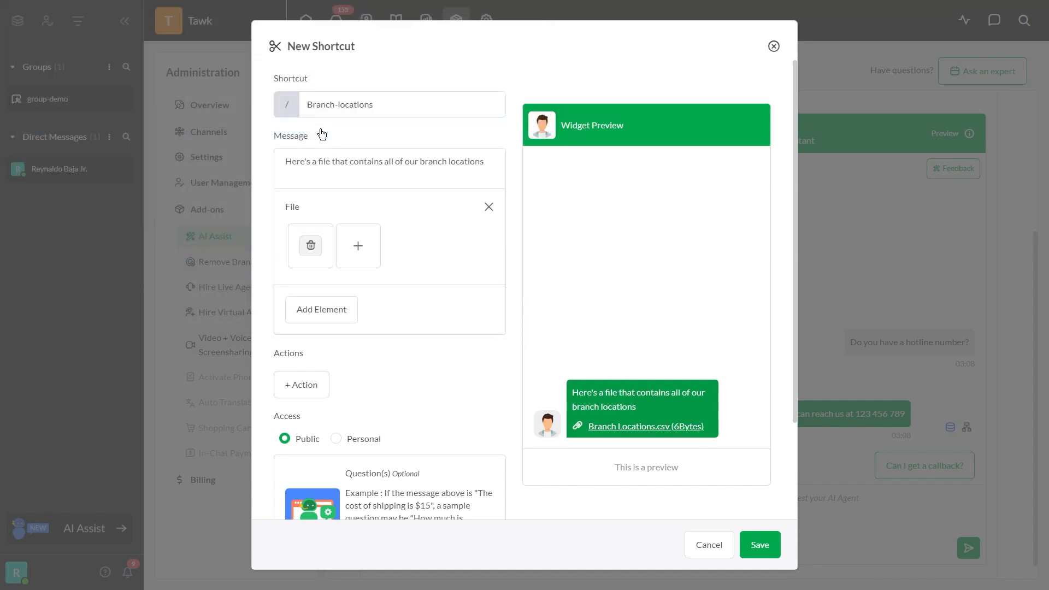
click(760, 544)
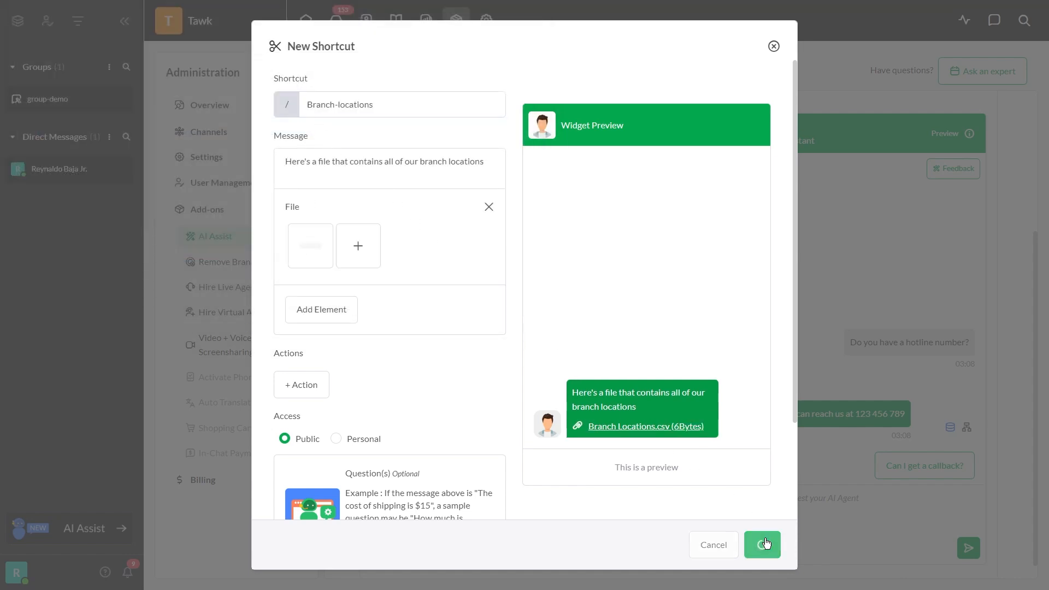
click(761, 544)
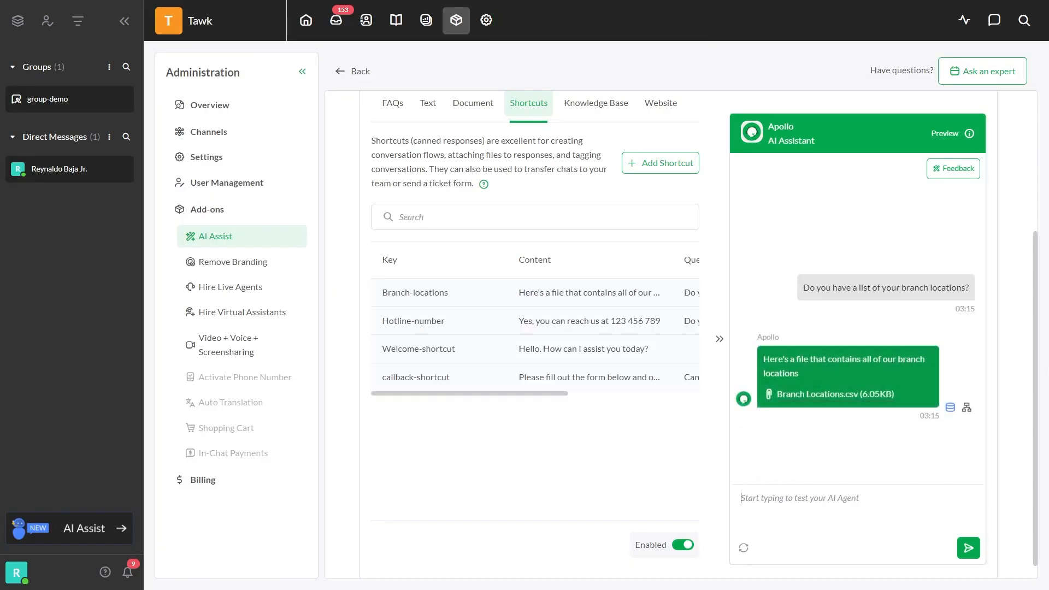
Step: Save 'Transfer-shortcut' saying 'Transferring you now...' with a Transfer chat action to All Agents
click(660, 163)
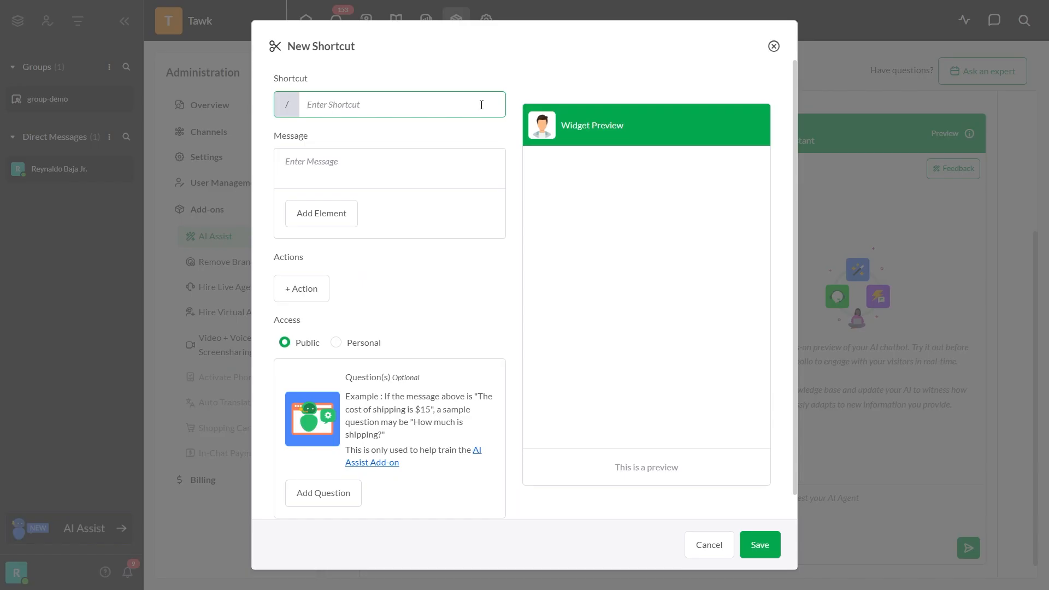
text(Transfer-shortcut)
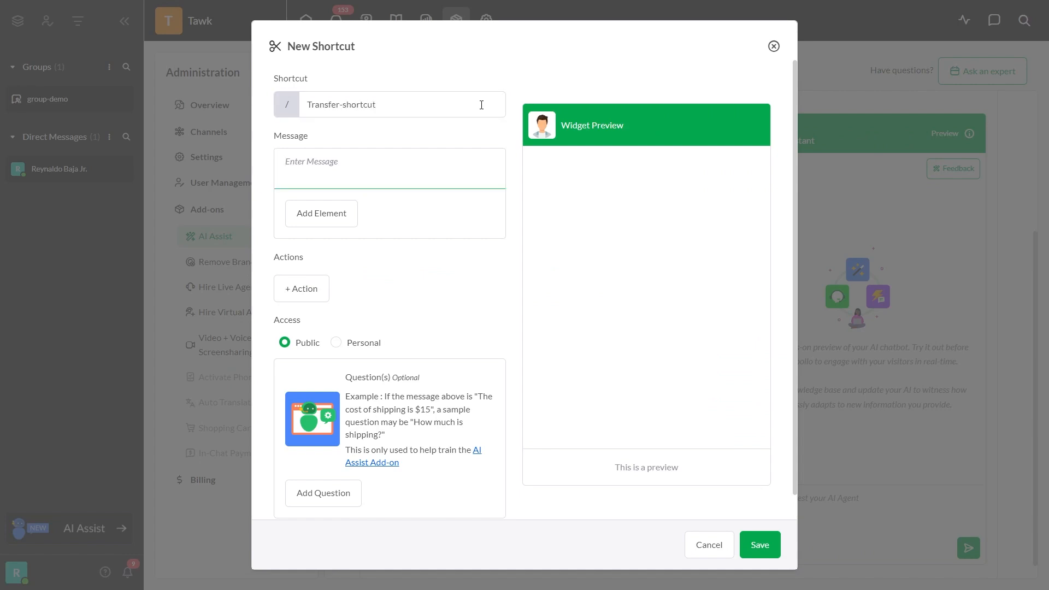
text(Transferring you now...)
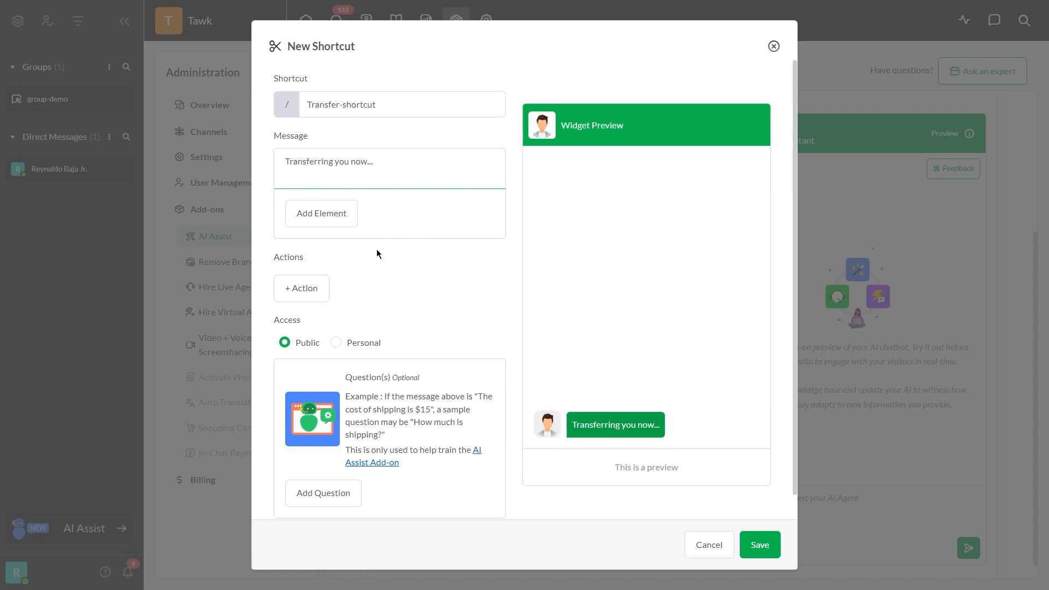
click(301, 288)
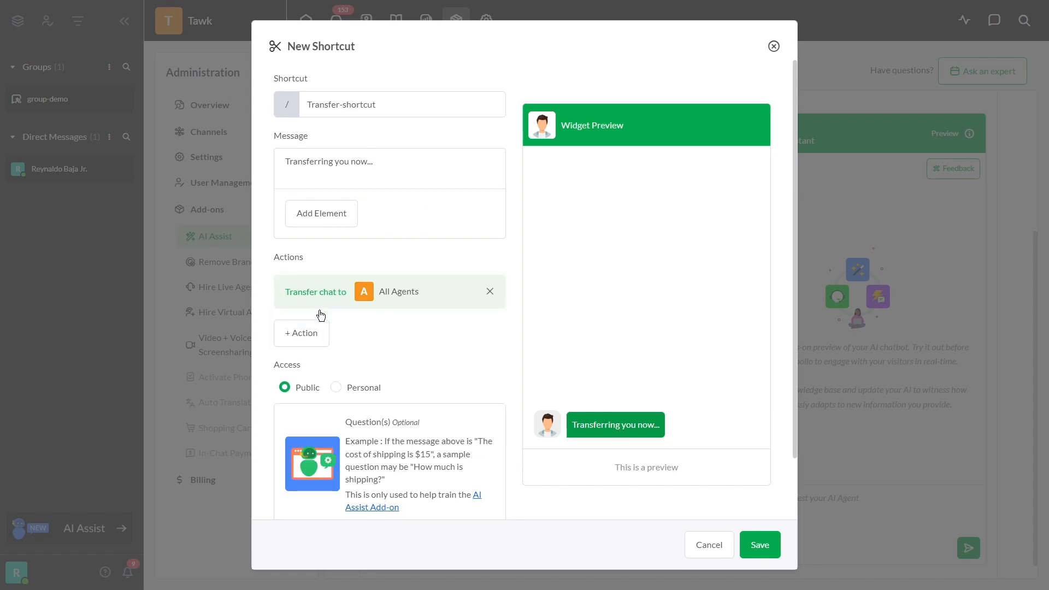
click(397, 290)
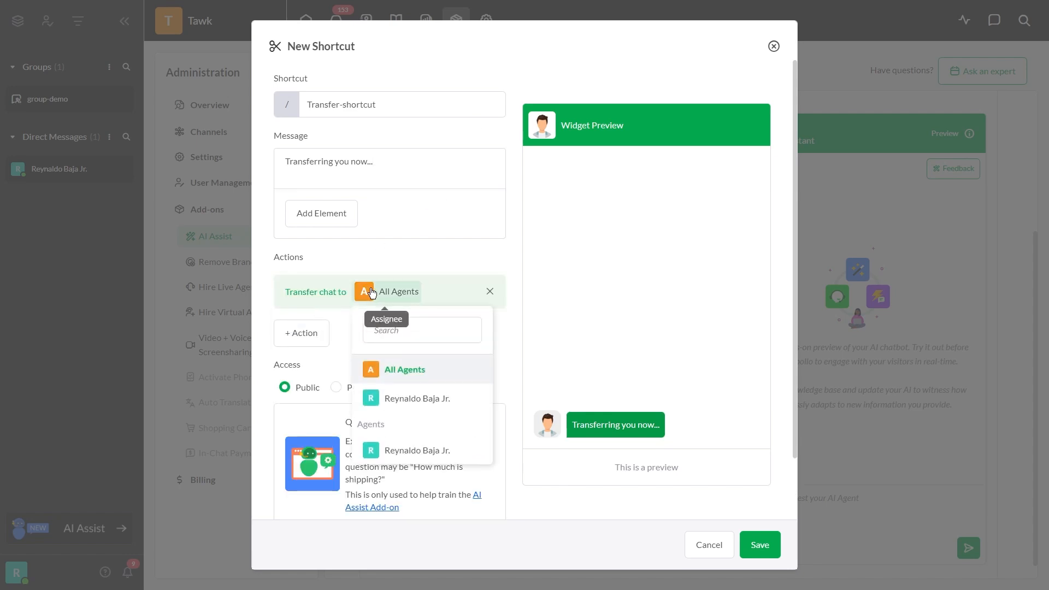
click(759, 544)
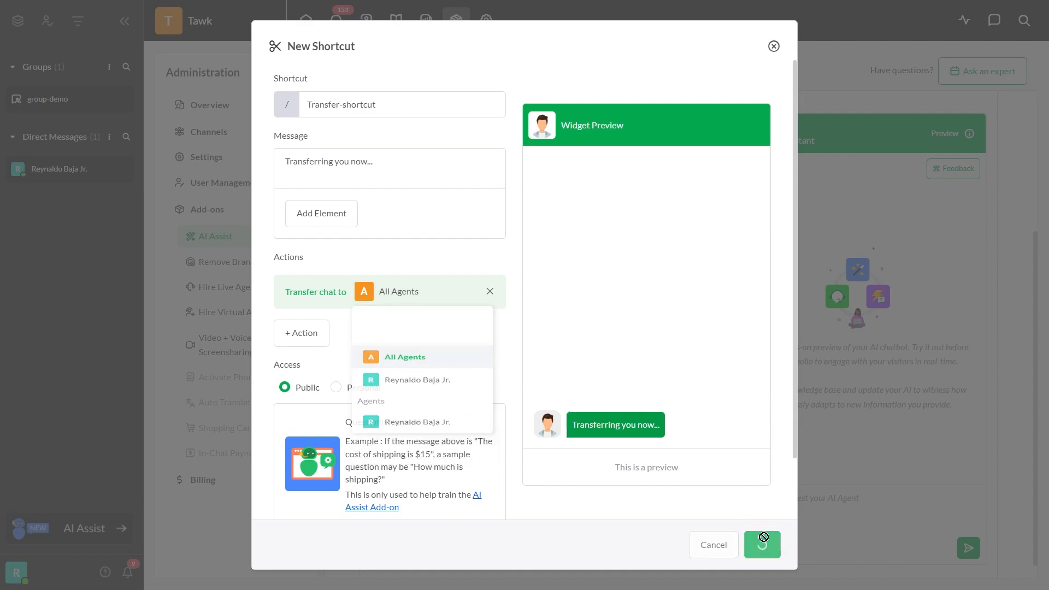
click(712, 544)
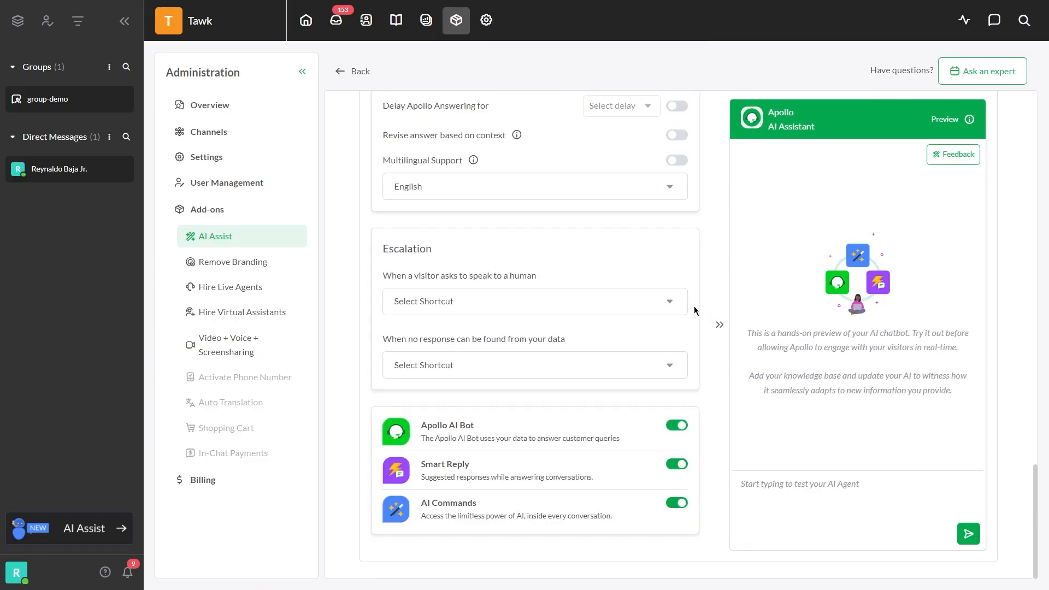
Step: Set /Transfer-shortcut as the escalation reply when a visitor asks to speak to a human
click(534, 302)
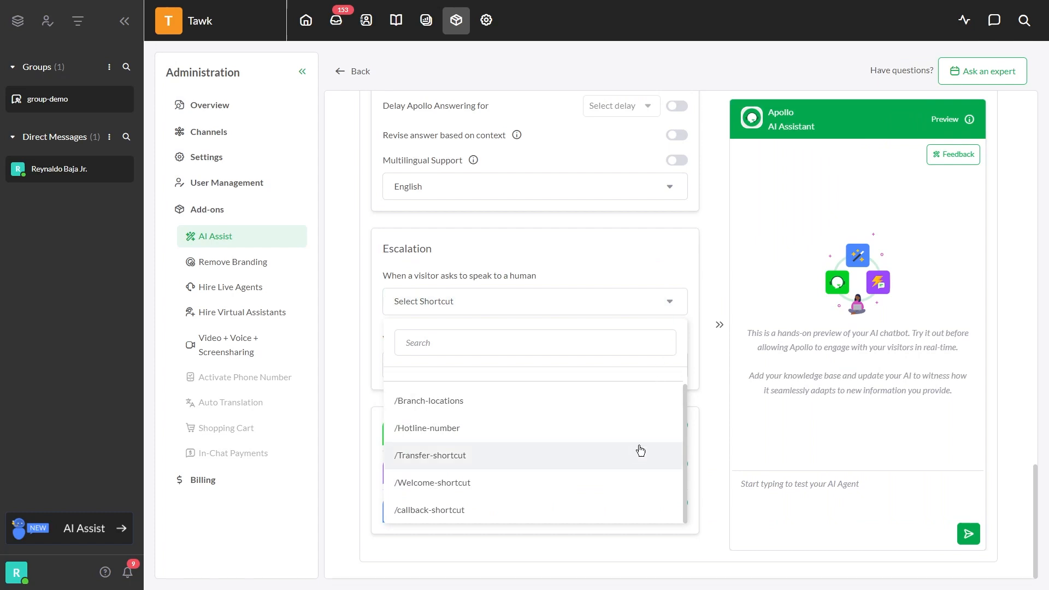
click(431, 455)
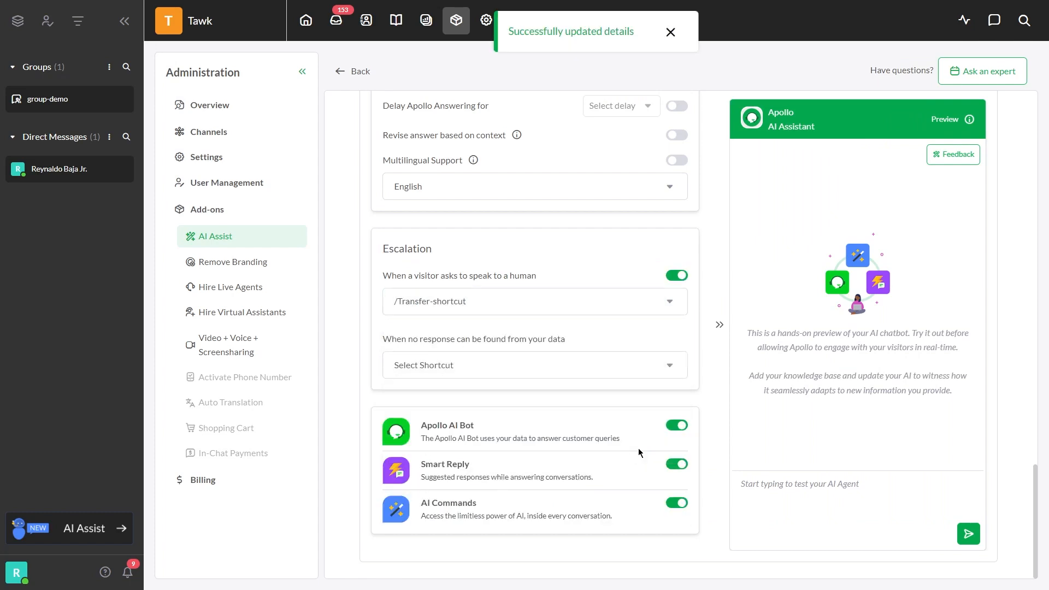